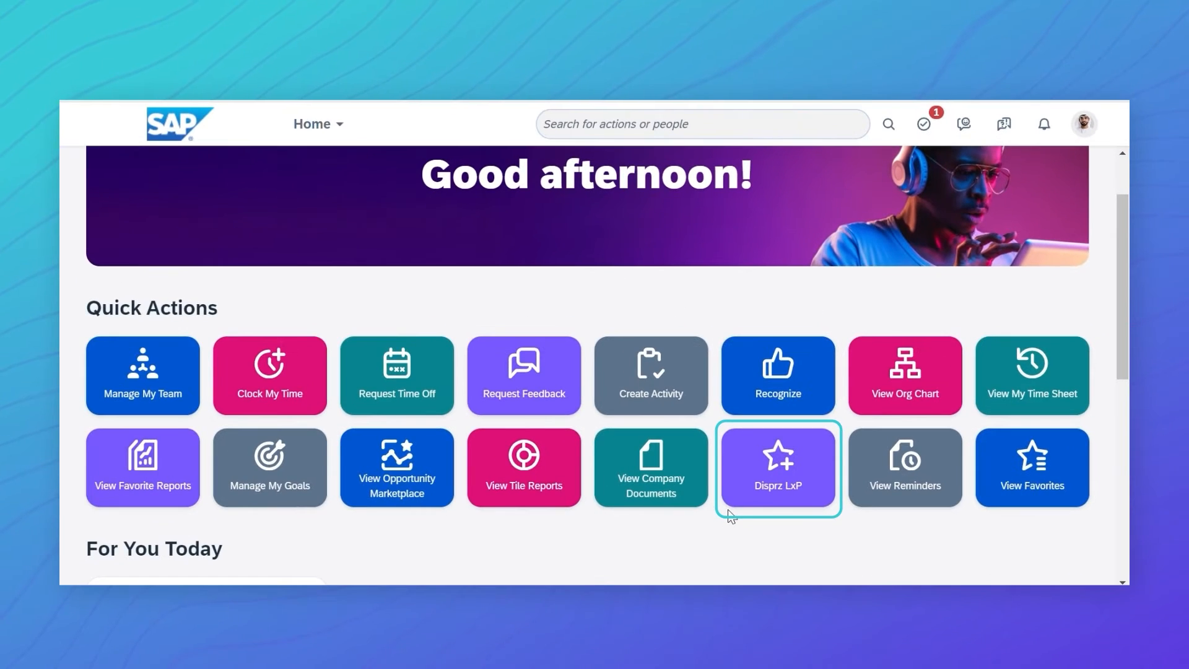
# Launch Disprz LxP from the SuccessFactors quick action tile and sign in.
pyautogui.click(776, 467)
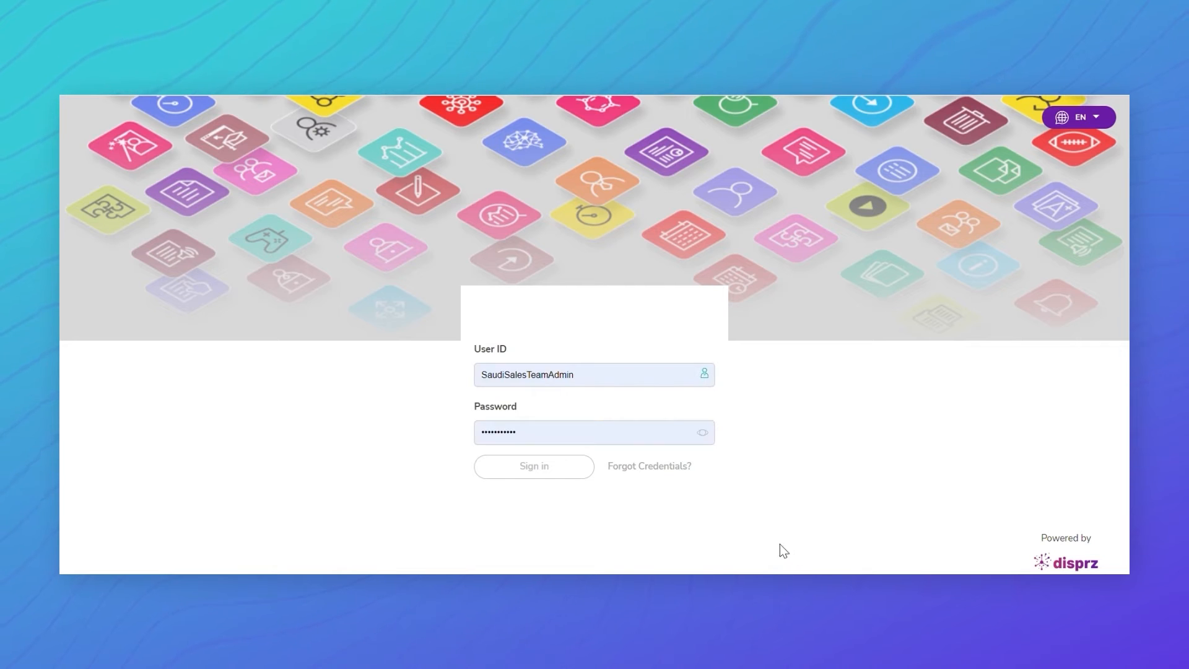
pyautogui.click(533, 465)
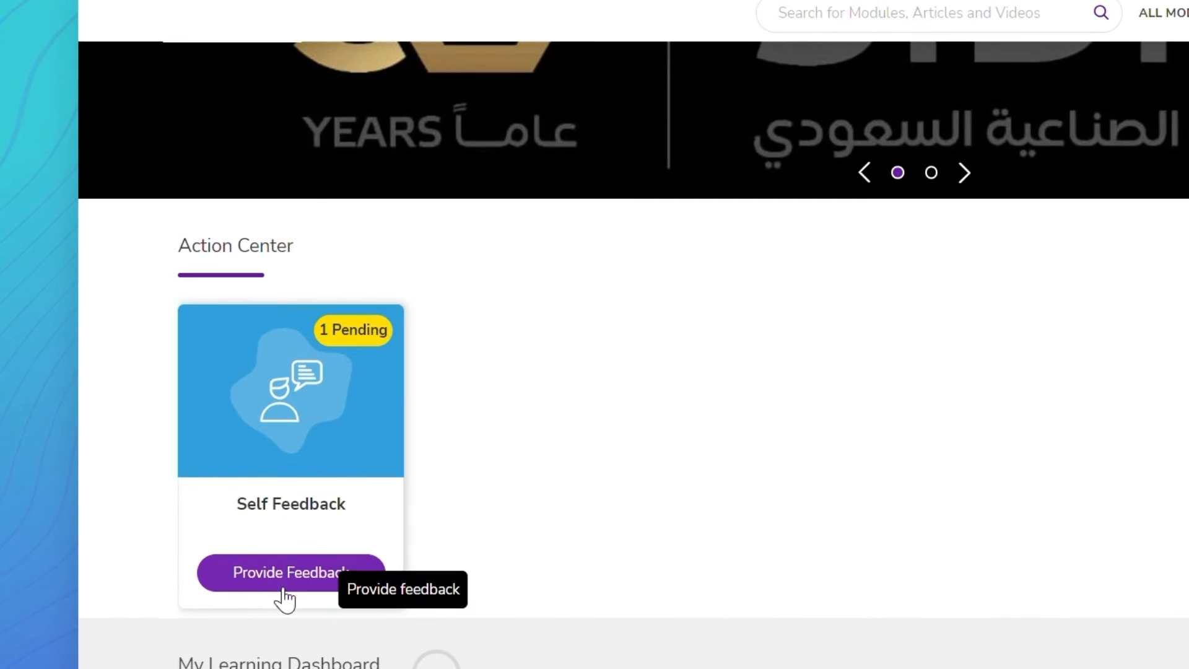
# Complete the Manager - Fraud Investigation ratings and comment 'I have done well in this role' on Credit Control.
pyautogui.click(288, 572)
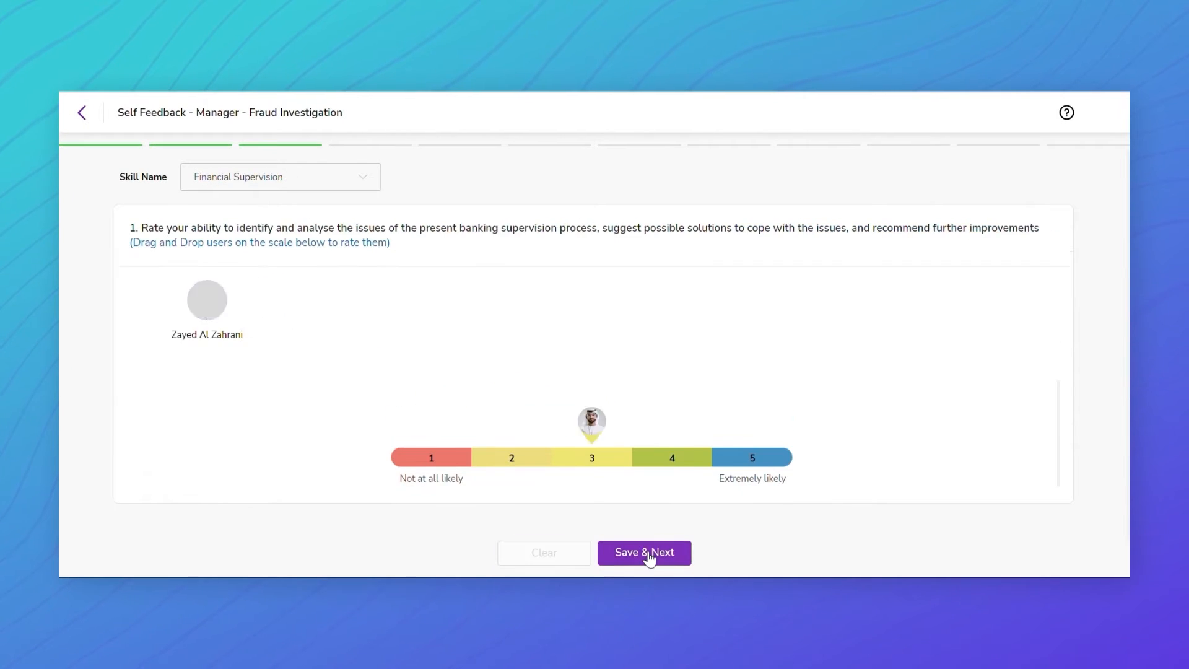
pyautogui.click(643, 552)
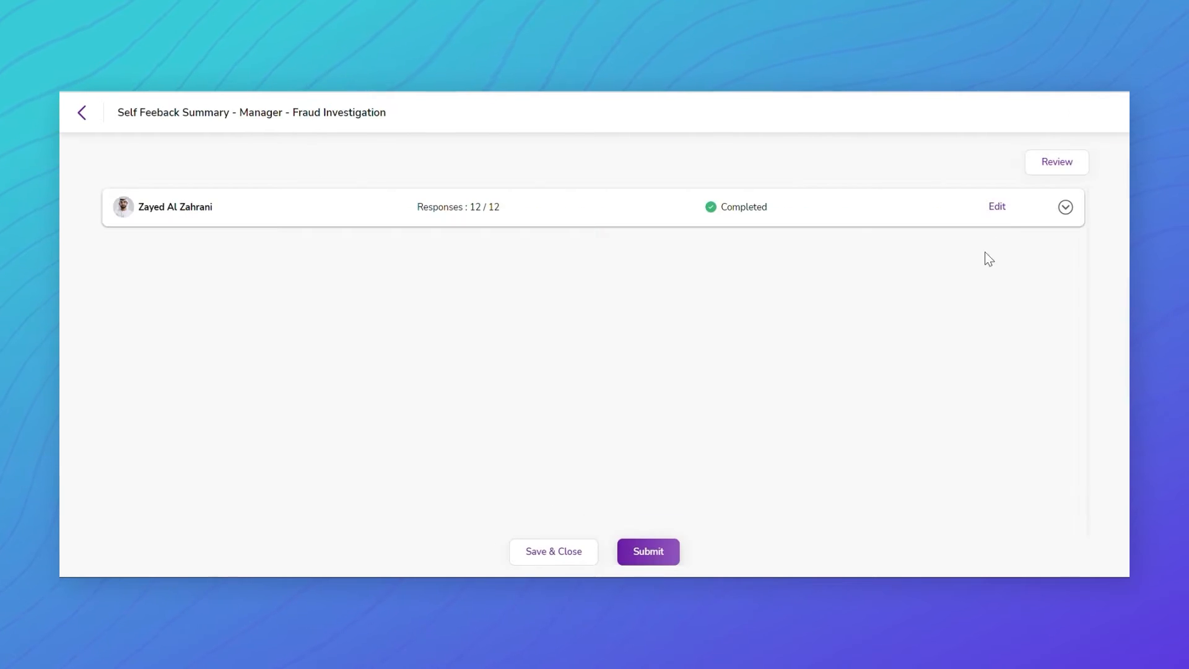
pyautogui.click(1065, 206)
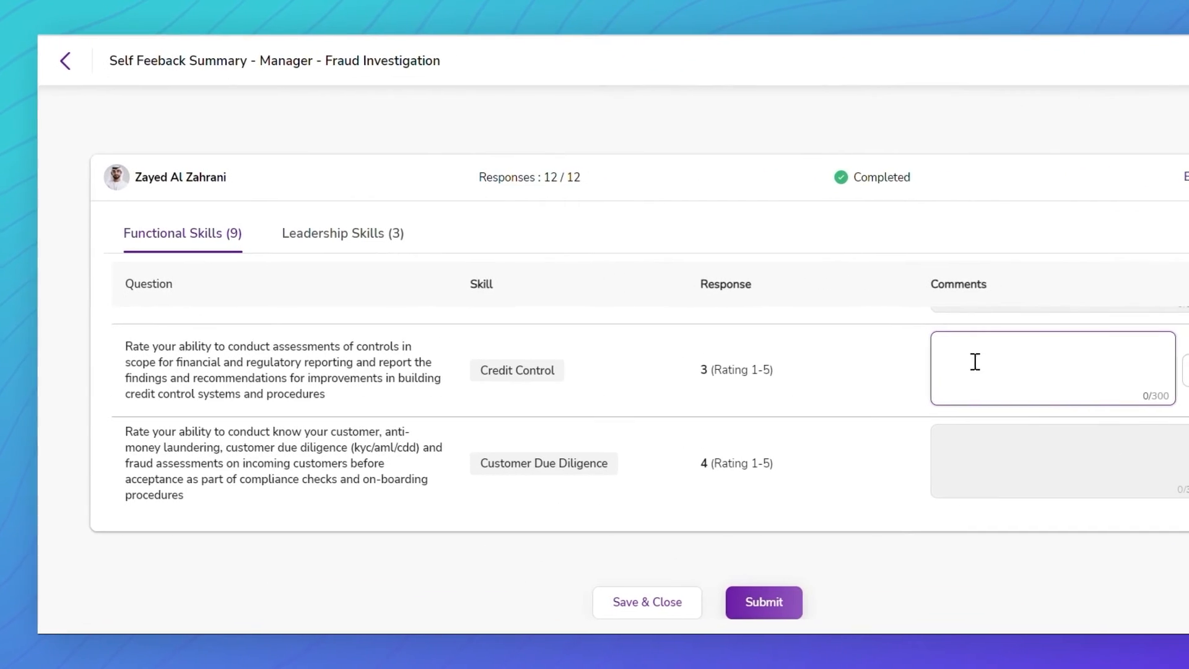
pyautogui.write('I have done well in this role')
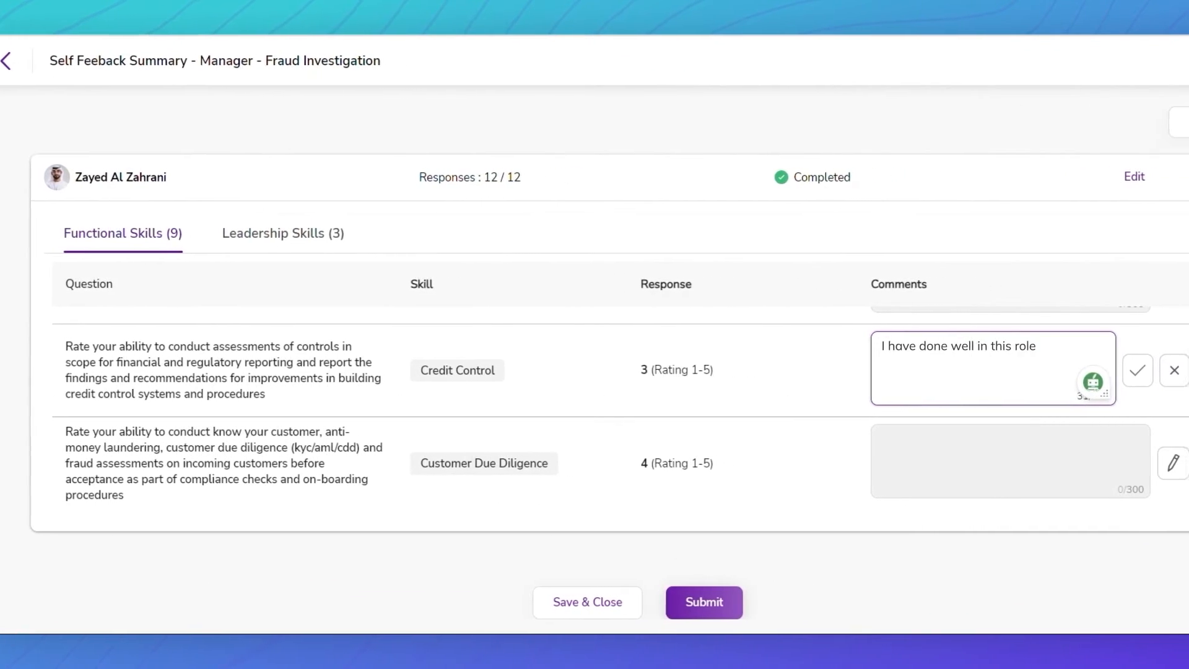
pyautogui.click(1137, 370)
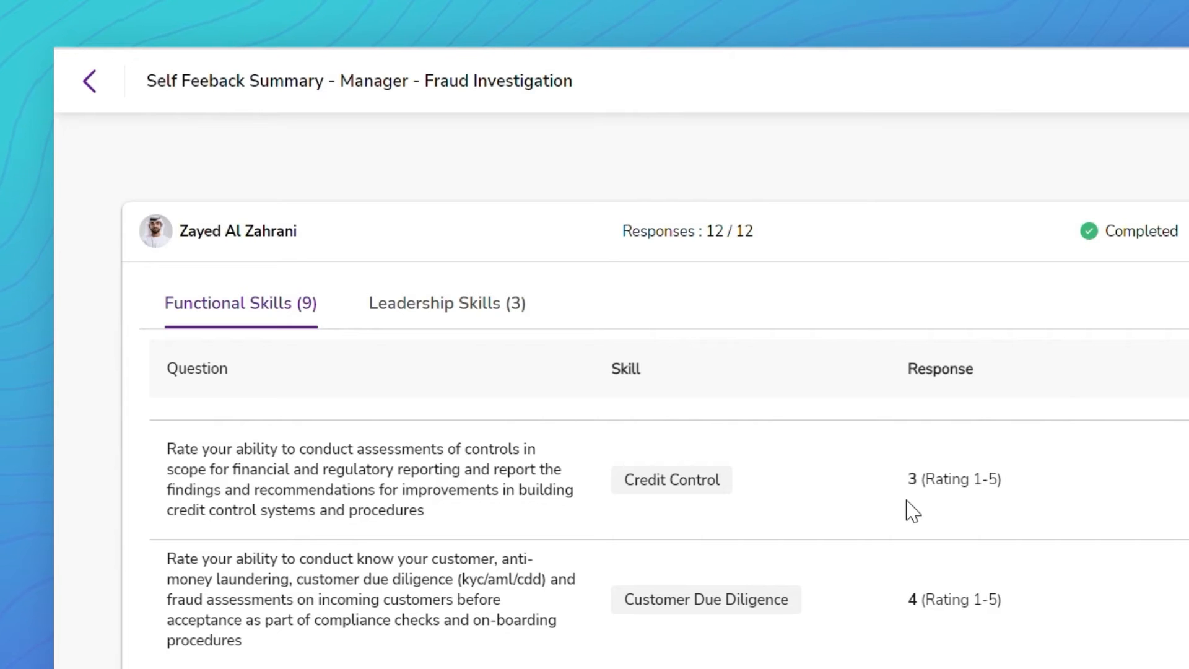
# Submit the self-feedback, scroll the 67/100 role score report, and return home.
pyautogui.click(89, 81)
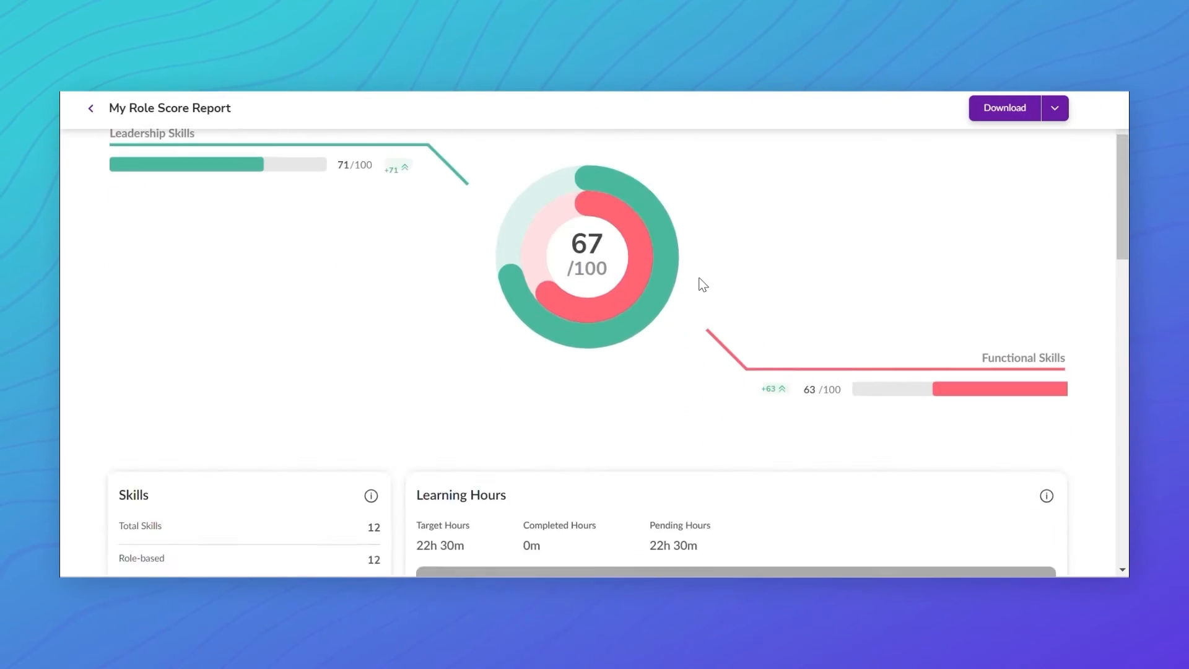
pyautogui.scroll(-3)
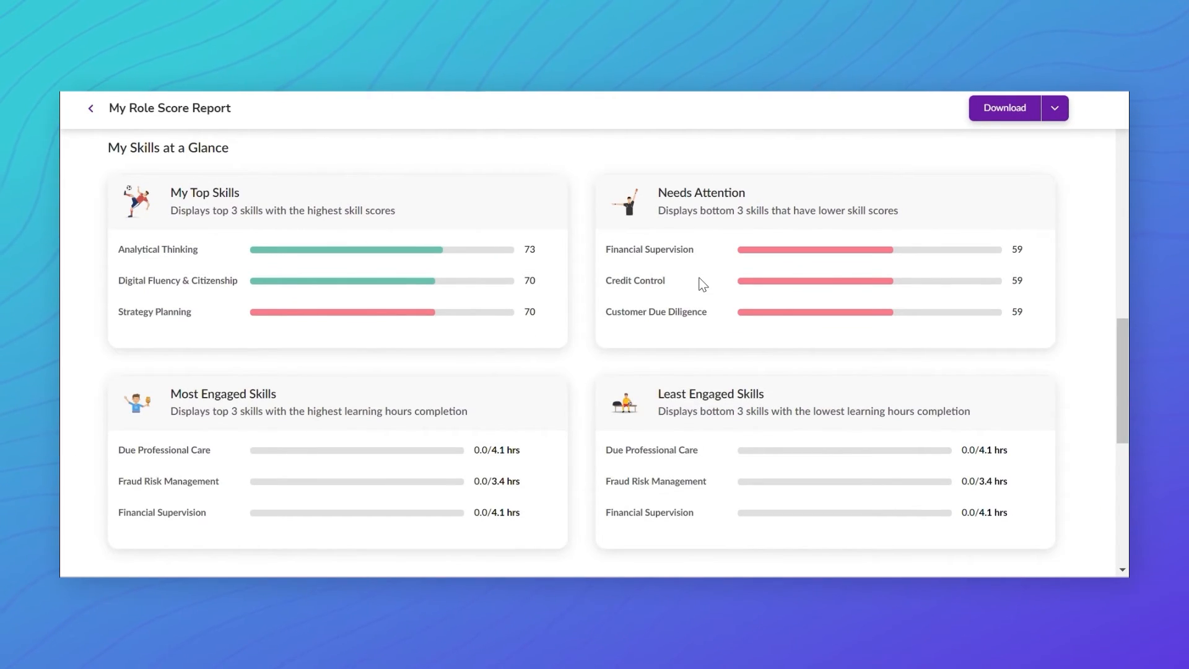
pyautogui.click(90, 108)
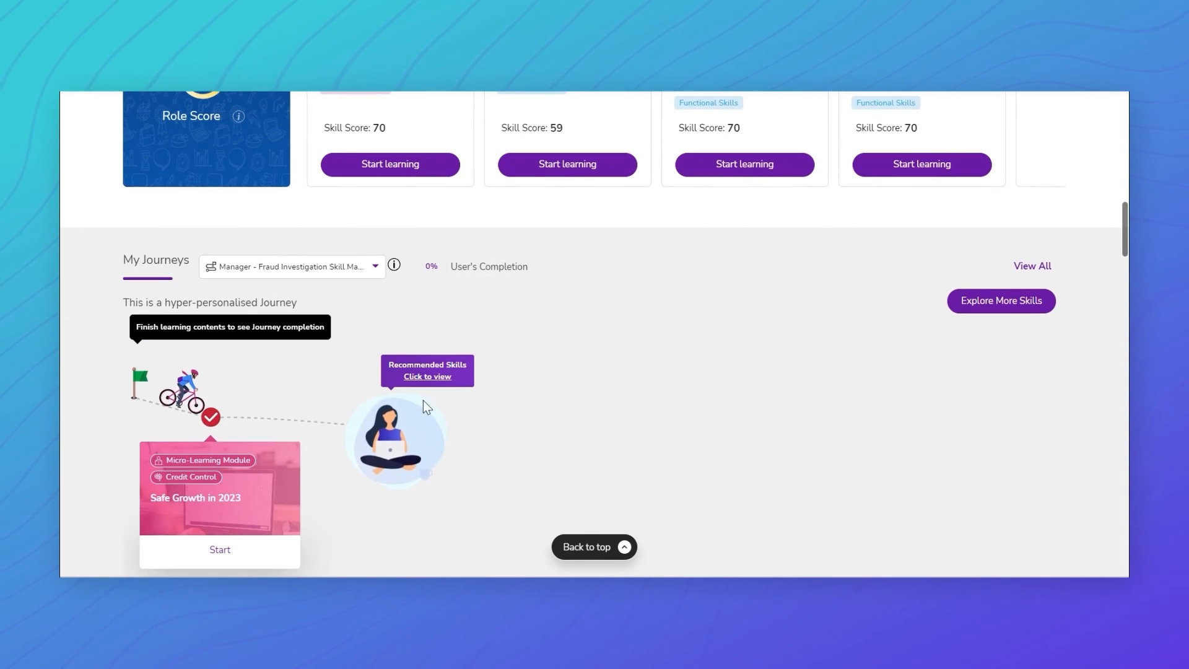
# View recommended skills and Financial Risk Assessment details, then list more skills to explore.
pyautogui.click(427, 376)
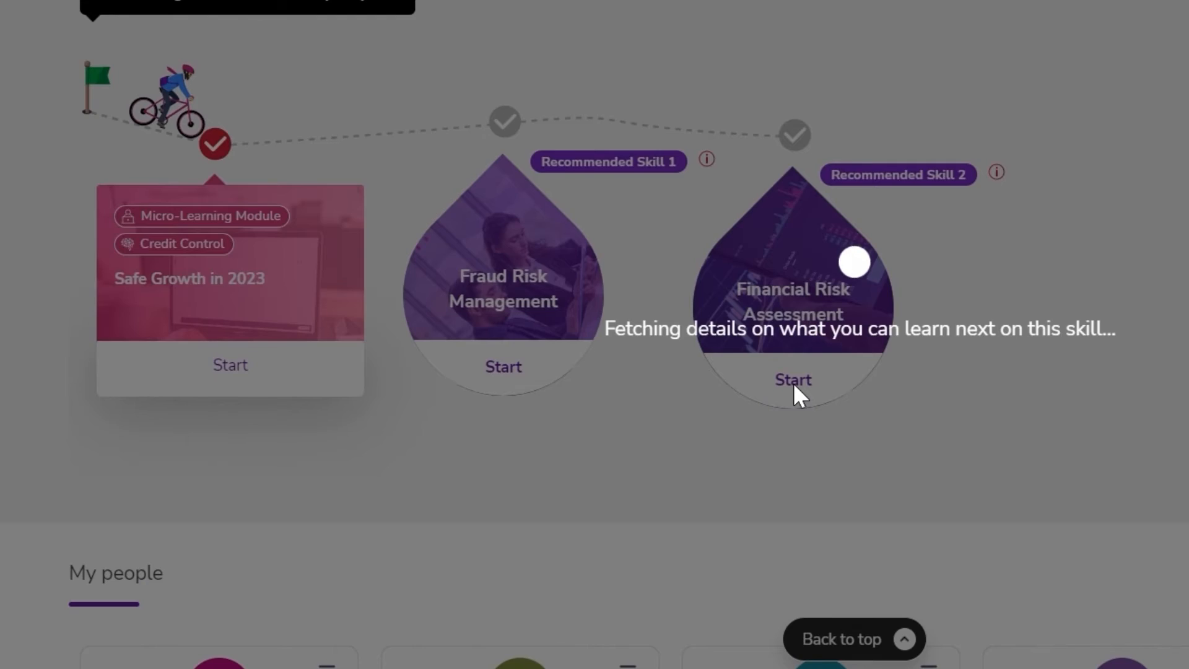
pyautogui.click(793, 379)
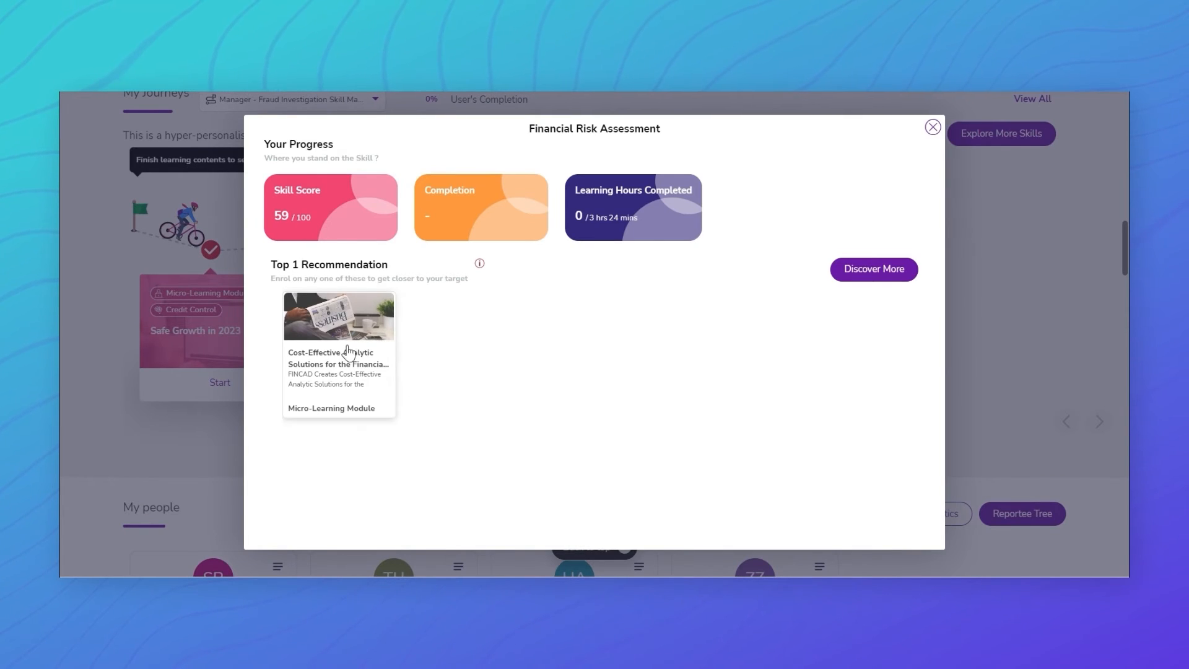
pyautogui.click(932, 127)
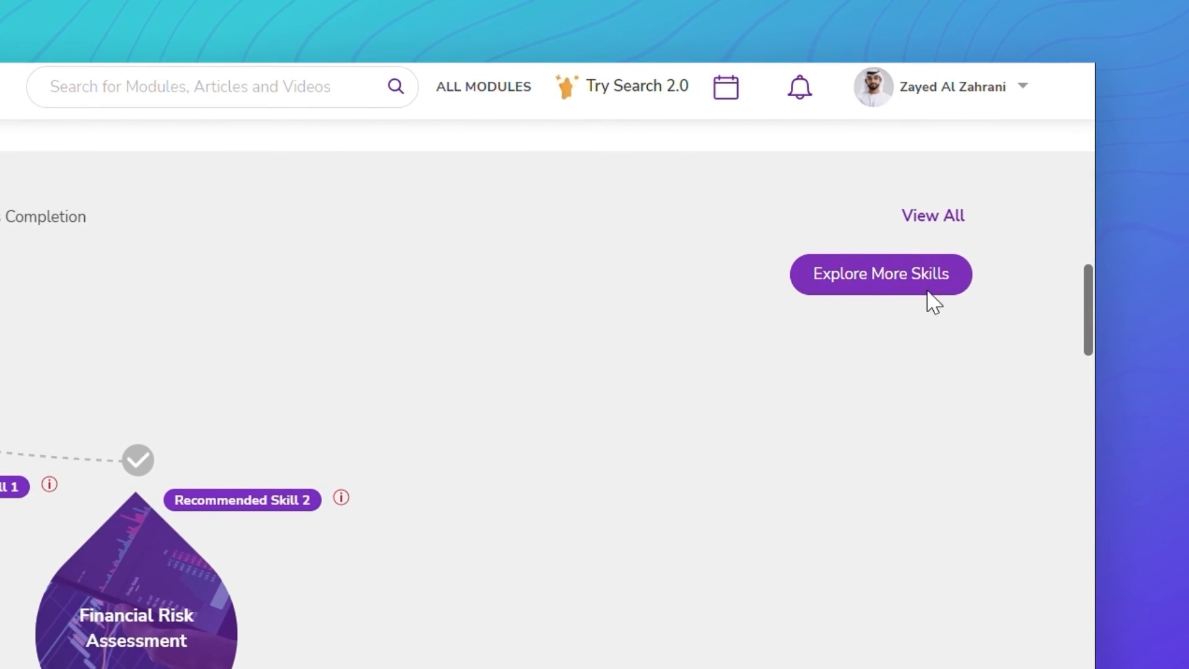
pyautogui.click(880, 274)
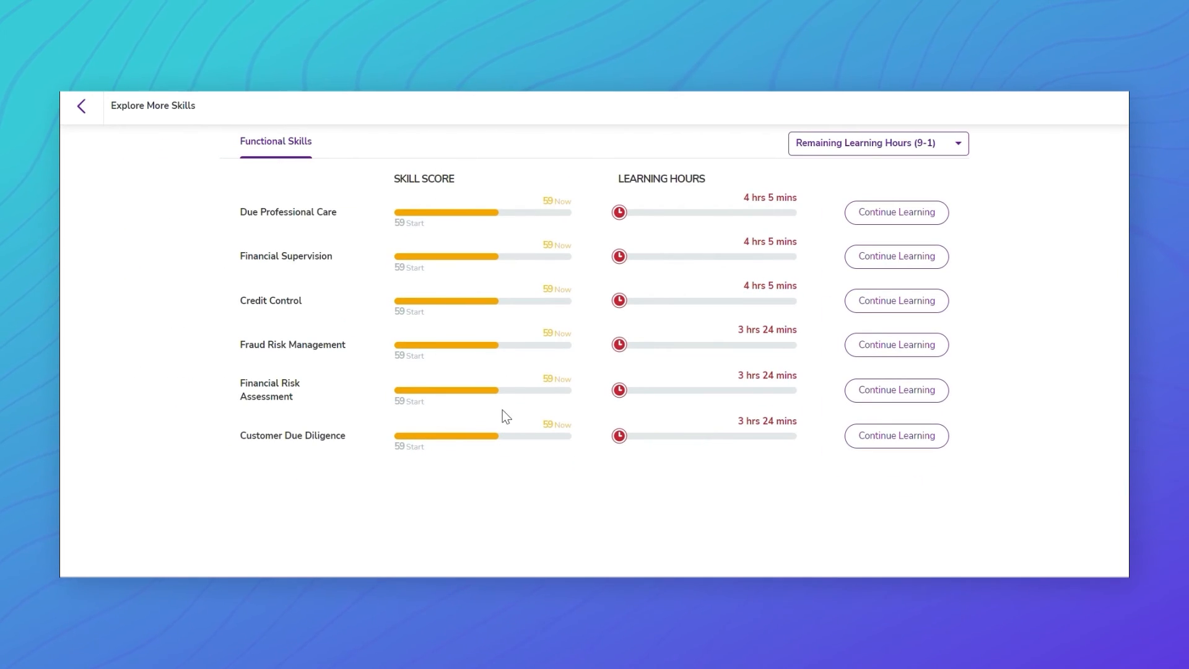
pyautogui.moveTo(553, 453)
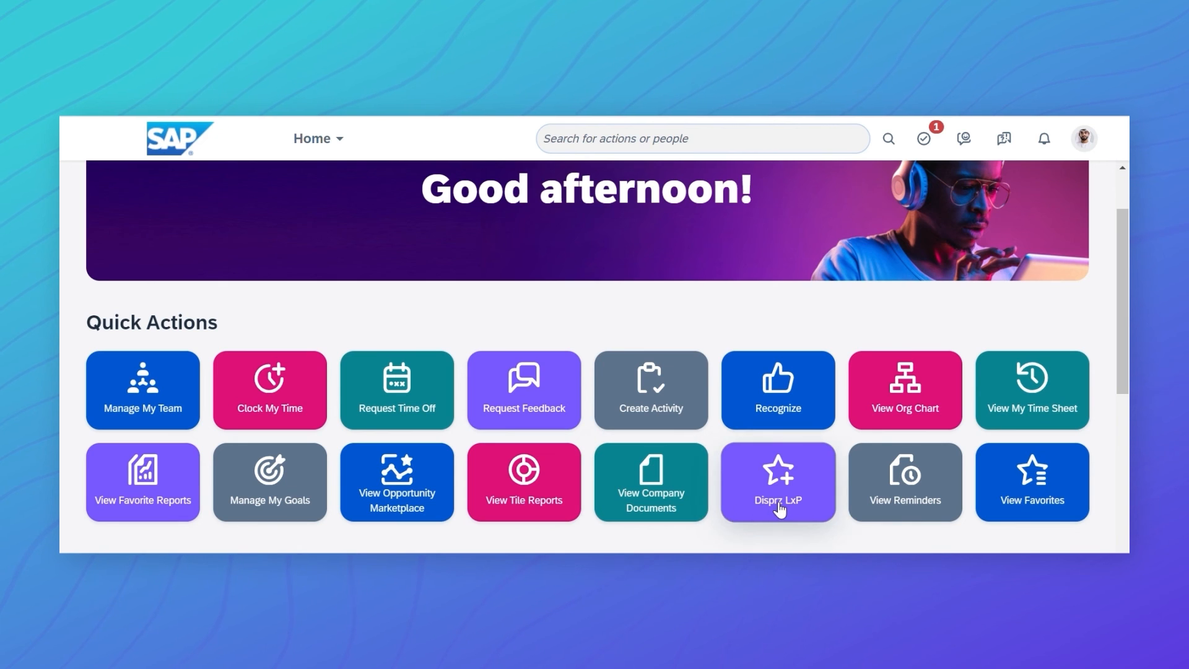
pyautogui.moveTo(730, 531)
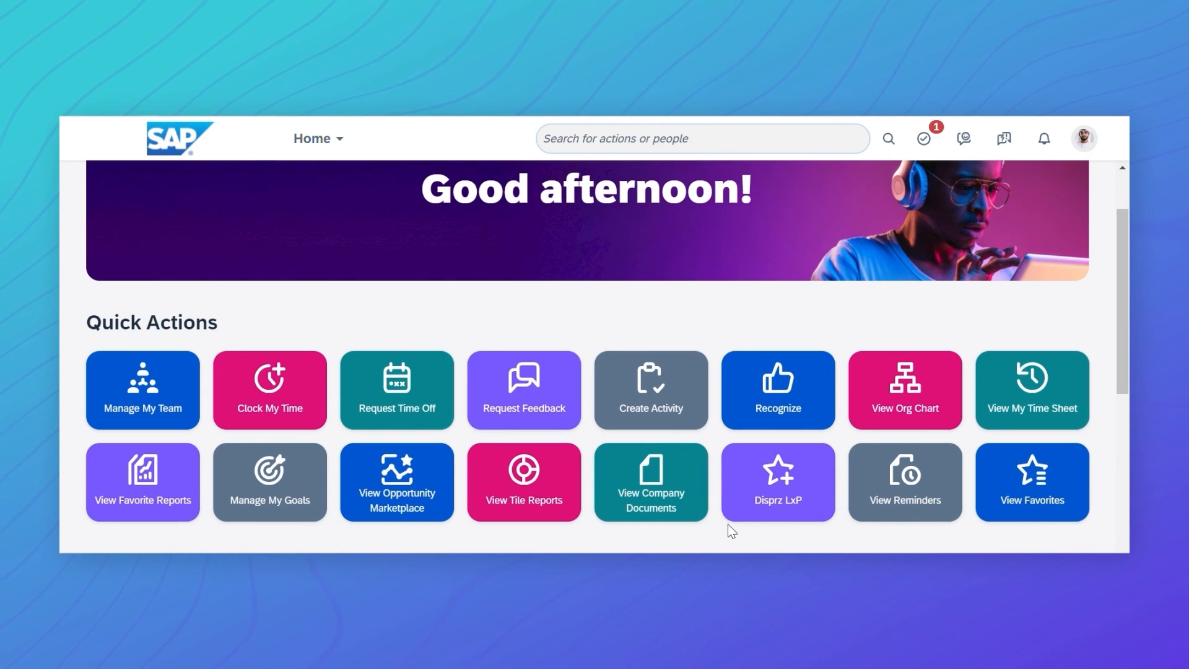
pyautogui.moveTo(776, 506)
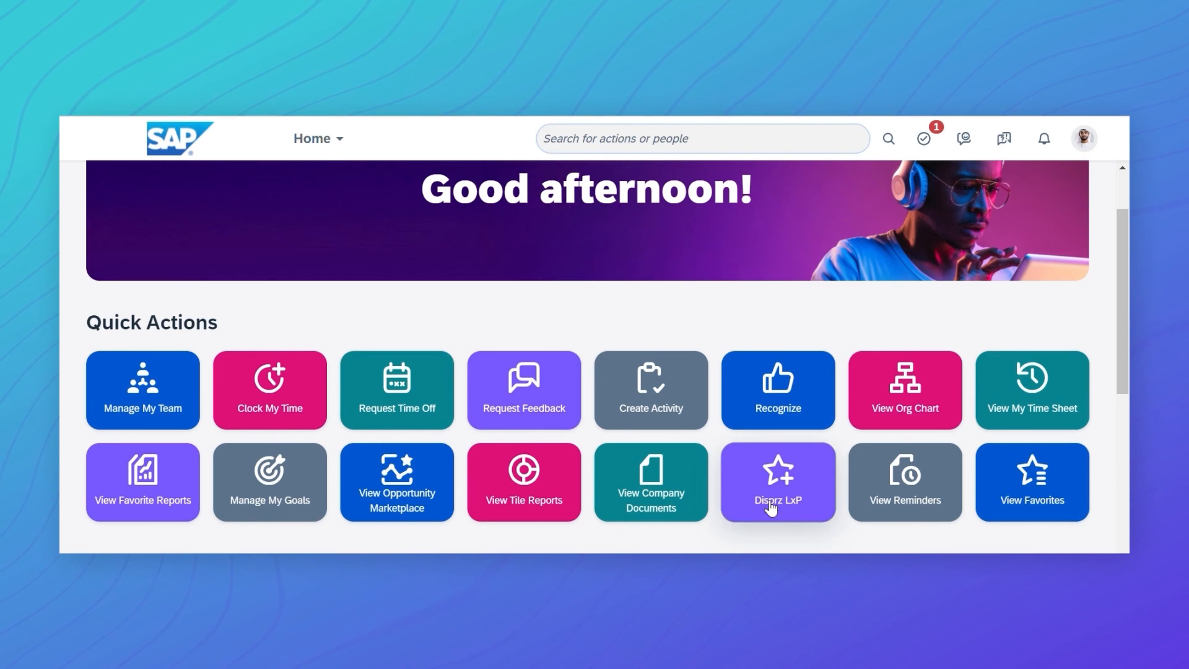